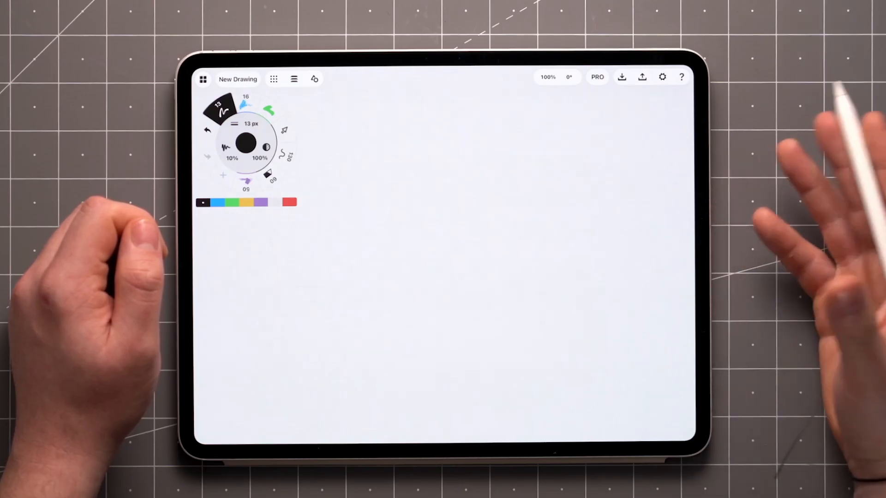
pyautogui.moveTo(819, 170)
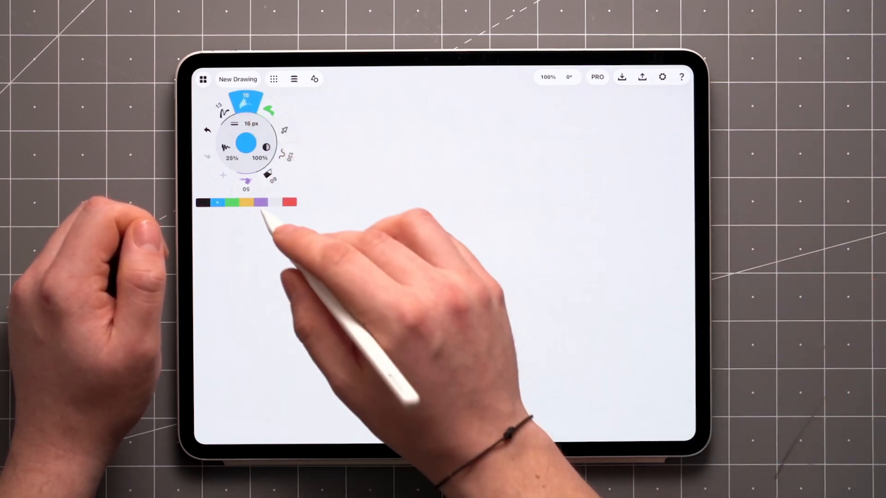
# Browse the My Brushes library and leave the purple 34-point brush active
pyautogui.click(261, 203)
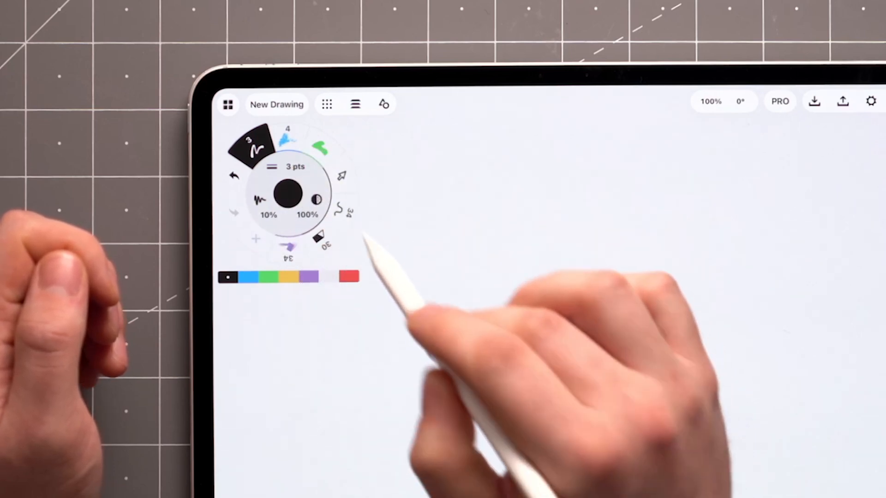
pyautogui.click(287, 132)
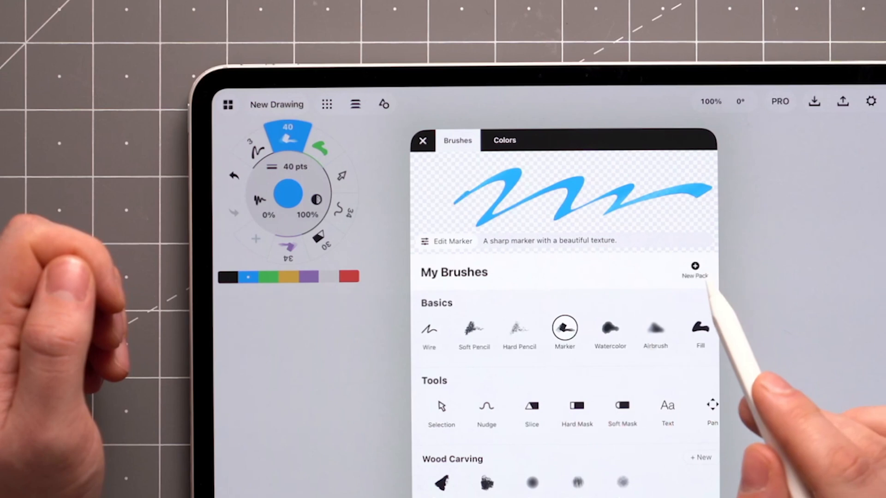
pyautogui.click(423, 140)
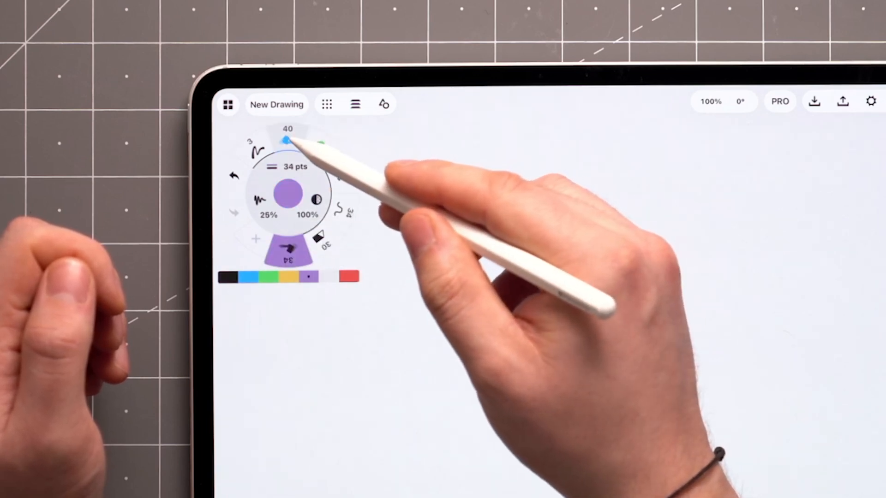
# Switch to the blue 40-point marker and set its opacity and 0% smoothing
pyautogui.click(288, 139)
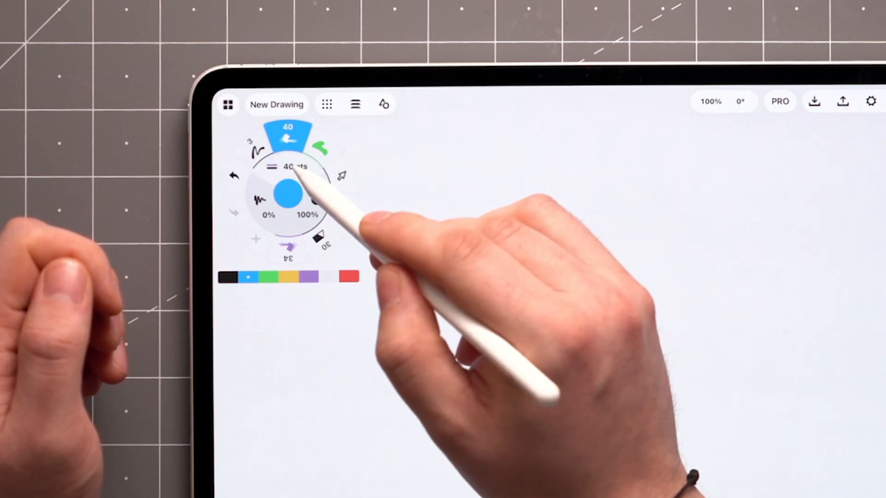
pyautogui.click(294, 167)
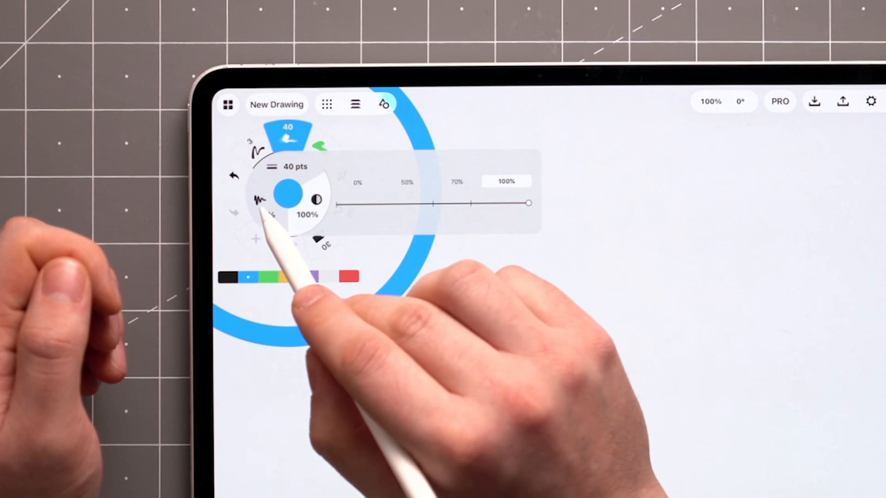
pyautogui.moveTo(528, 202); pyautogui.dragTo(336, 202)
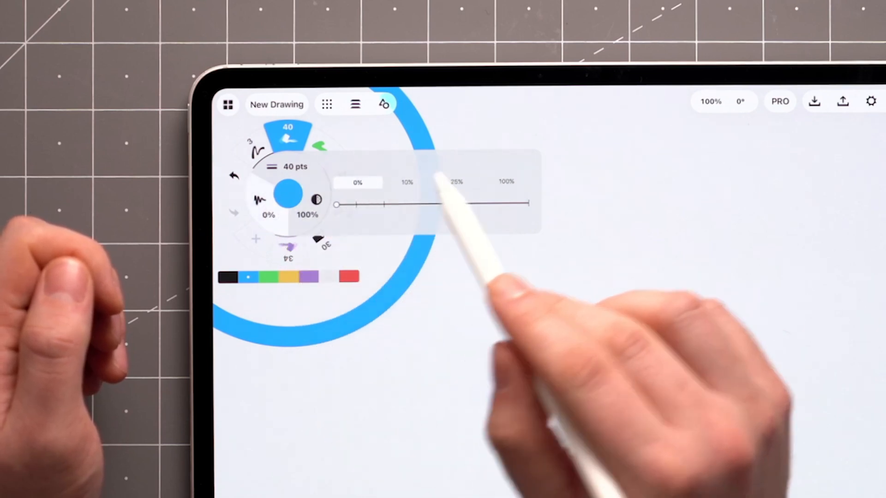
pyautogui.moveTo(336, 205); pyautogui.dragTo(356, 205)
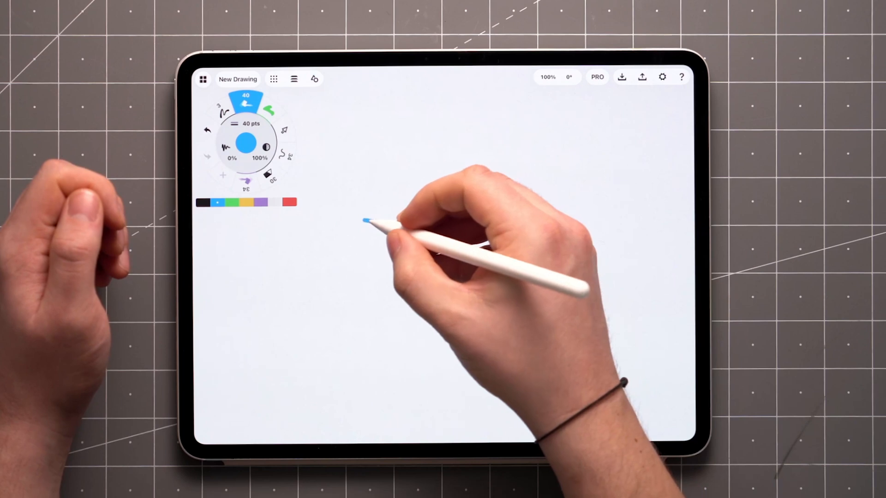
# Paint a thick blue U-shaped curve across the canvas
pyautogui.moveTo(367, 221); pyautogui.dragTo(441, 316)
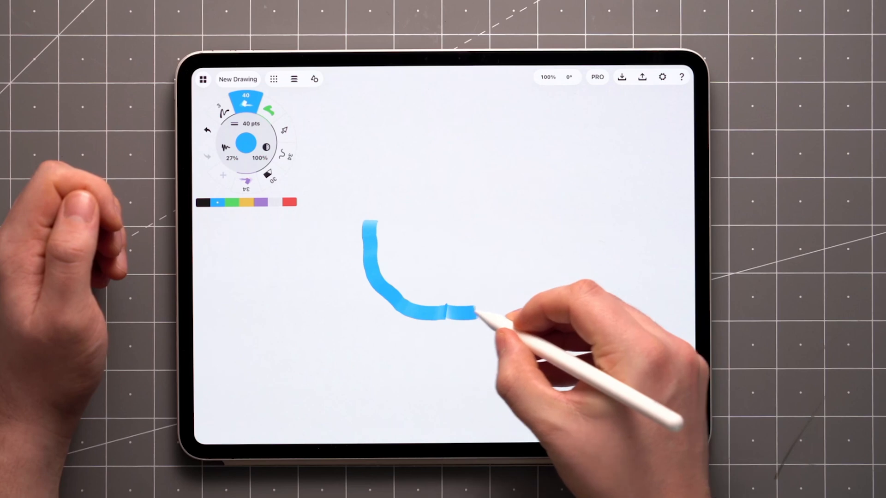
pyautogui.moveTo(475, 314); pyautogui.dragTo(505, 299)
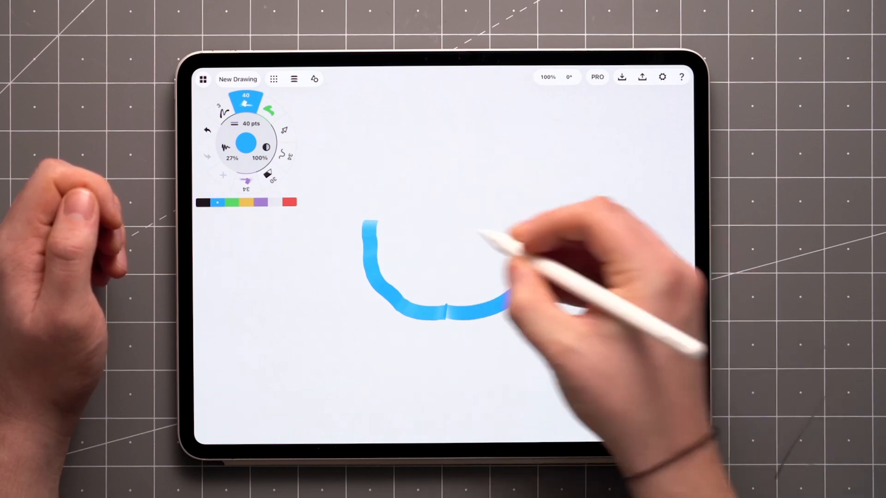
pyautogui.moveTo(498, 303); pyautogui.dragTo(528, 261)
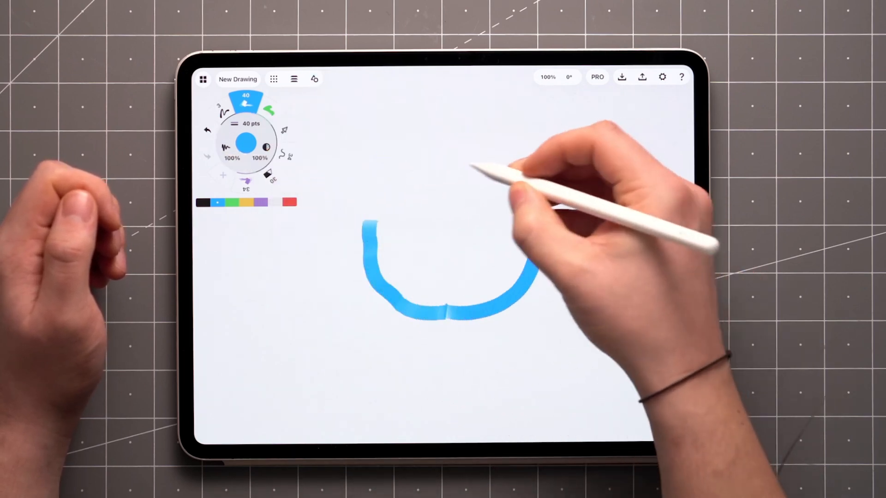
pyautogui.moveTo(455, 146); pyautogui.dragTo(412, 345)
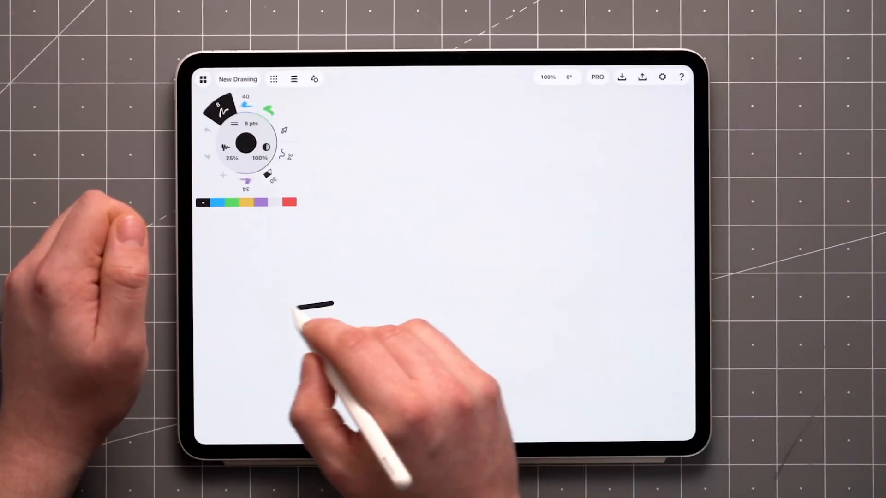
# Draw a looping black pen stroke on the canvas
pyautogui.moveTo(299, 306); pyautogui.dragTo(396, 317)
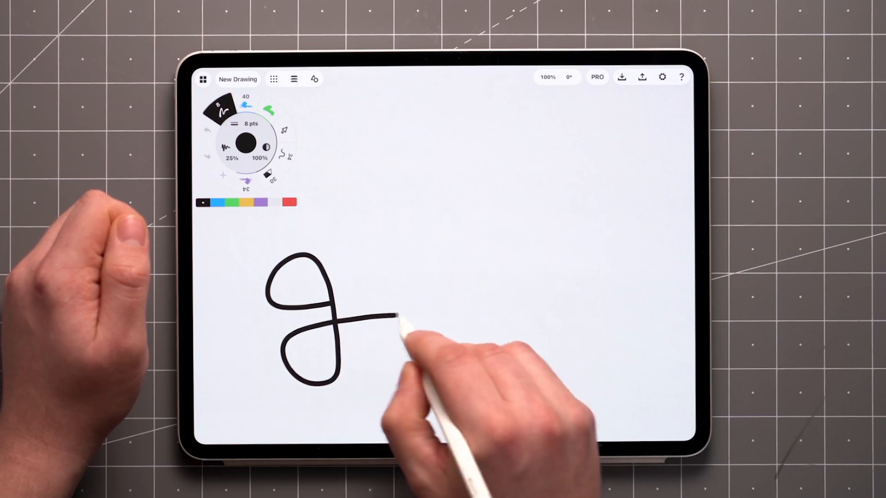
pyautogui.moveTo(396, 316); pyautogui.dragTo(351, 271)
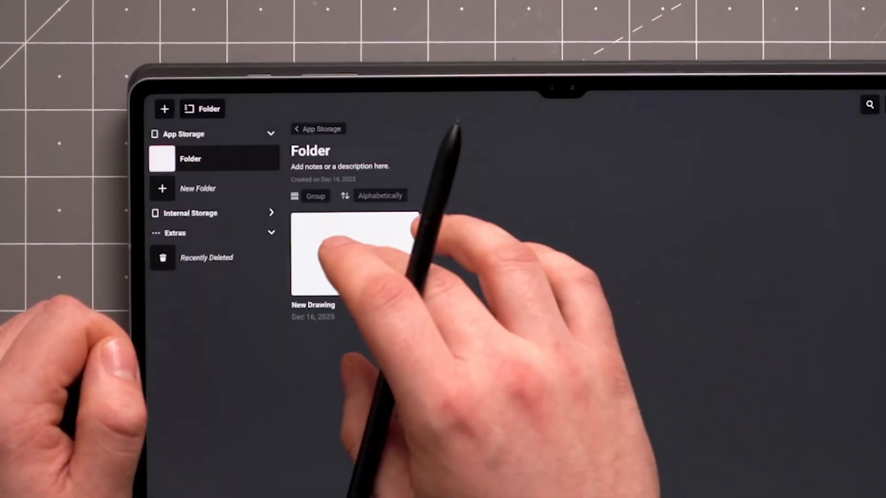
# Open New Drawing and enable the Graph Paper grid from the Precision options
pyautogui.doubleClick(354, 254)
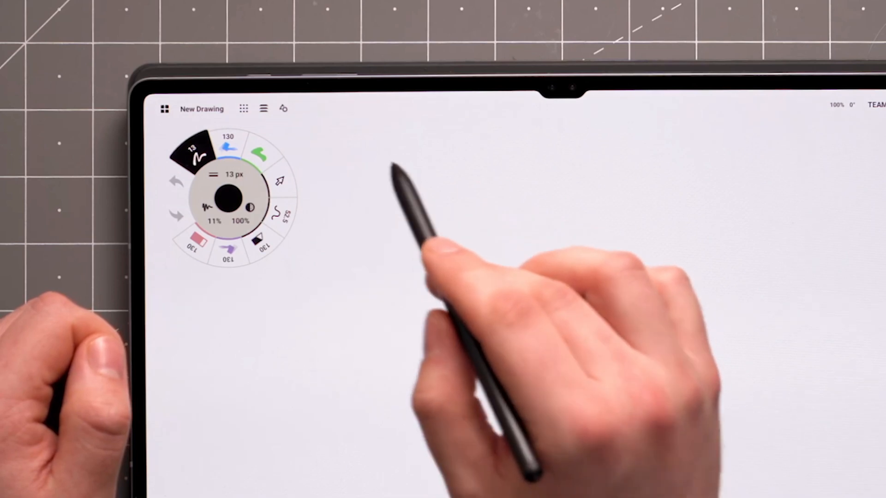
pyautogui.click(243, 109)
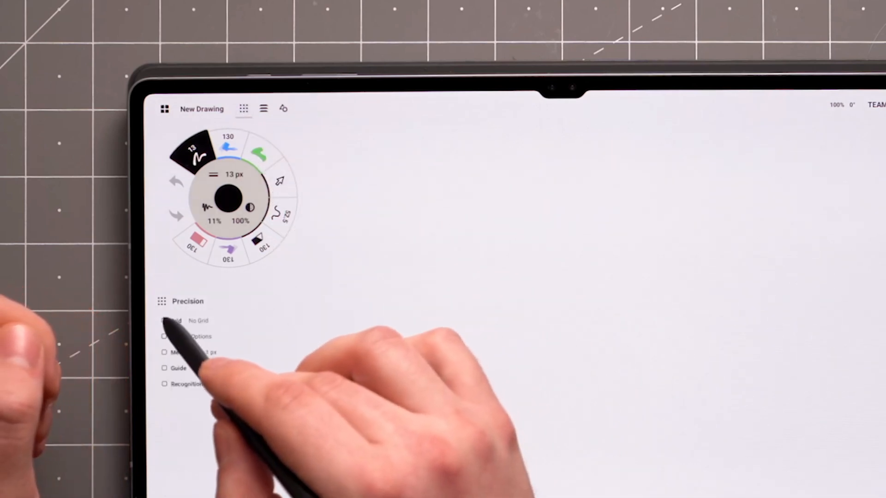
pyautogui.click(164, 320)
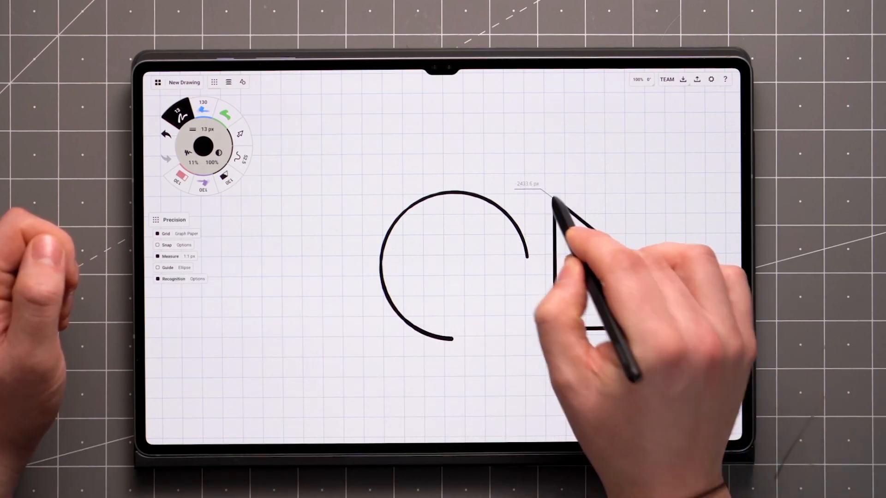
# Finish the triangle, then review the Workspace Drawing Scale field and confirm it
pyautogui.moveTo(553, 200); pyautogui.dragTo(714, 327)
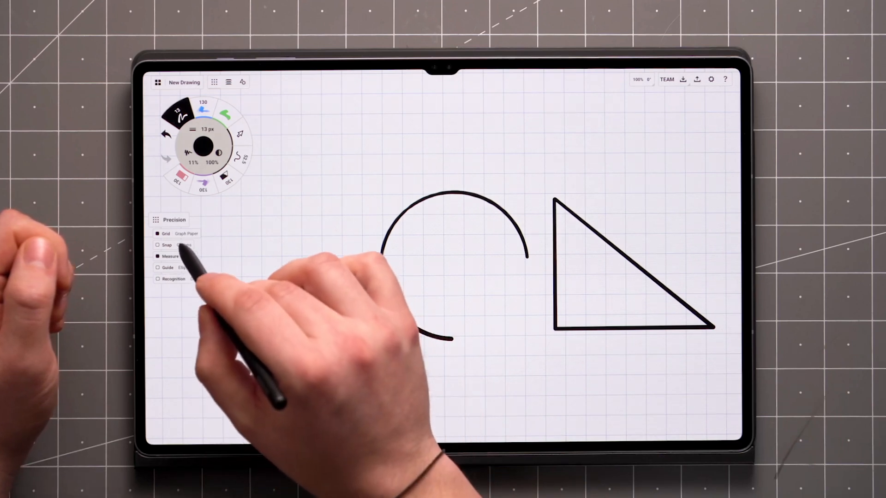
pyautogui.click(184, 245)
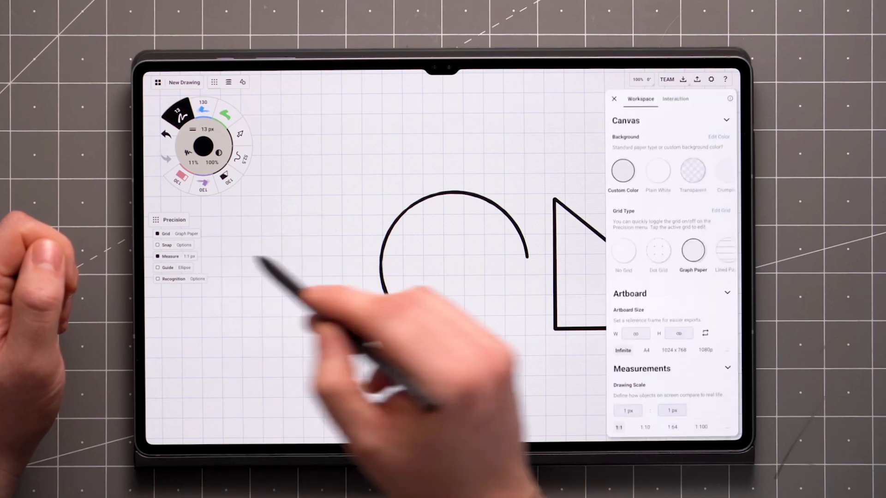
pyautogui.click(672, 410)
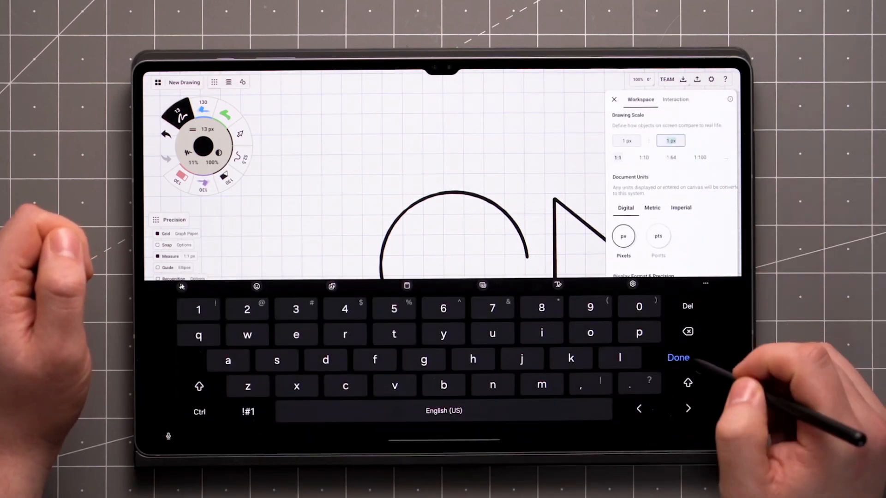
pyautogui.click(679, 357)
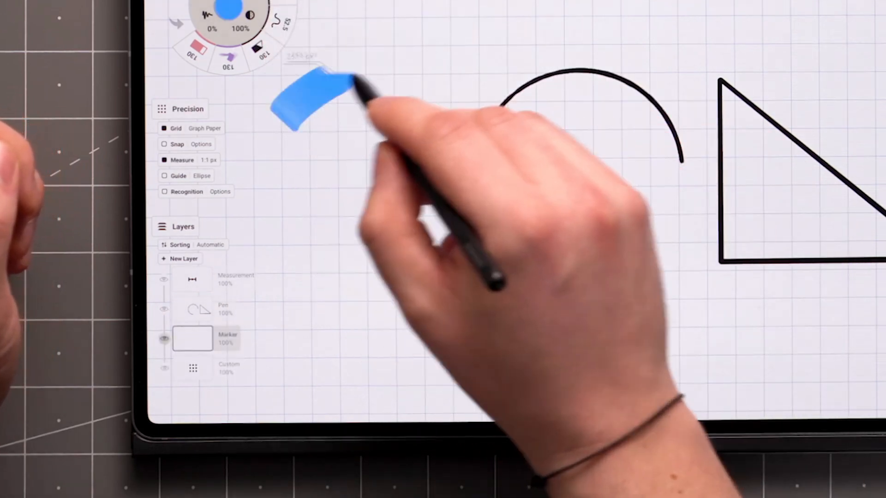
# Scribble a blue marker squiggle, then fade the Marker layer to about 7% opacity
pyautogui.moveTo(316, 85); pyautogui.dragTo(339, 316)
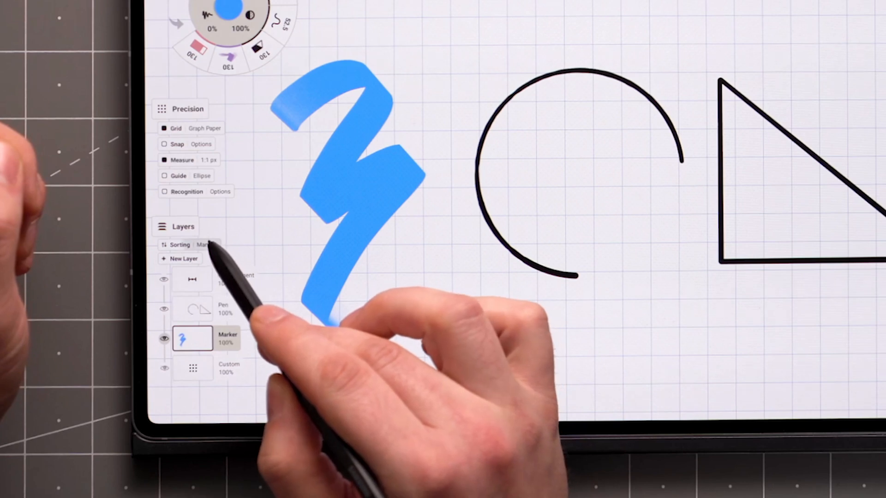
pyautogui.click(193, 339)
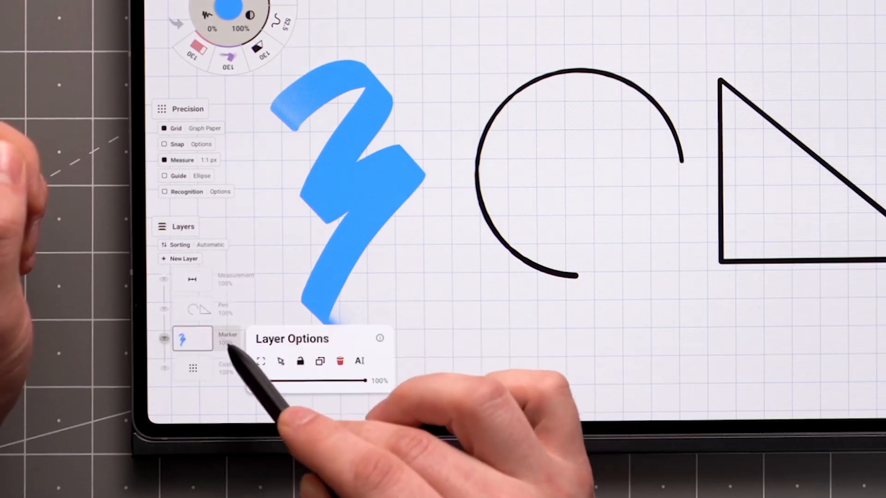
pyautogui.moveTo(373, 381); pyautogui.dragTo(260, 382)
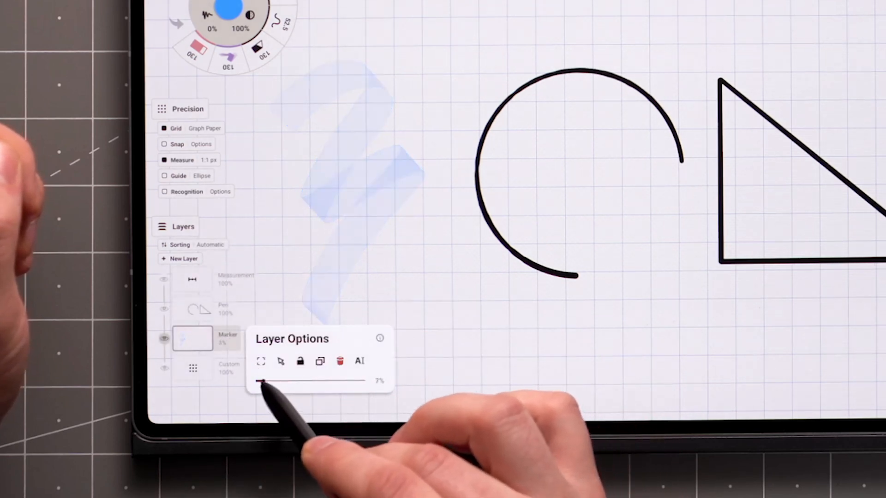
pyautogui.moveTo(261, 380); pyautogui.dragTo(368, 380)
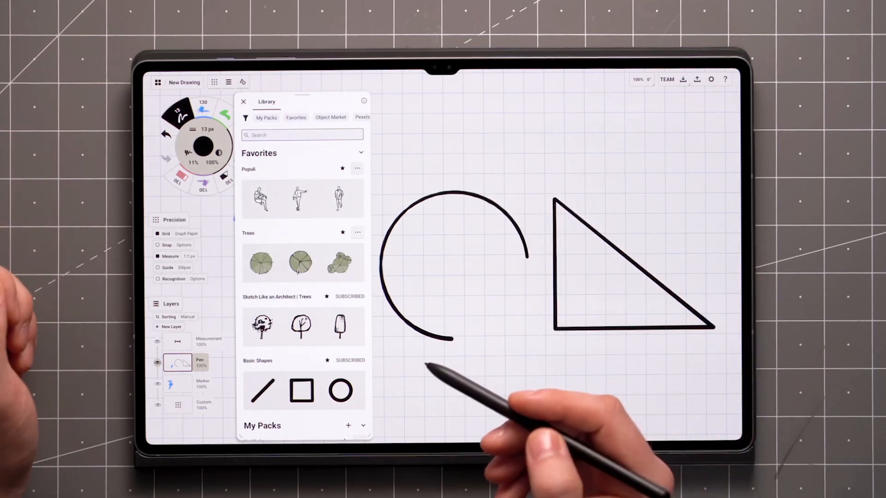
# Browse Object Market and My Packs, then open the Populi people pack
pyautogui.click(330, 117)
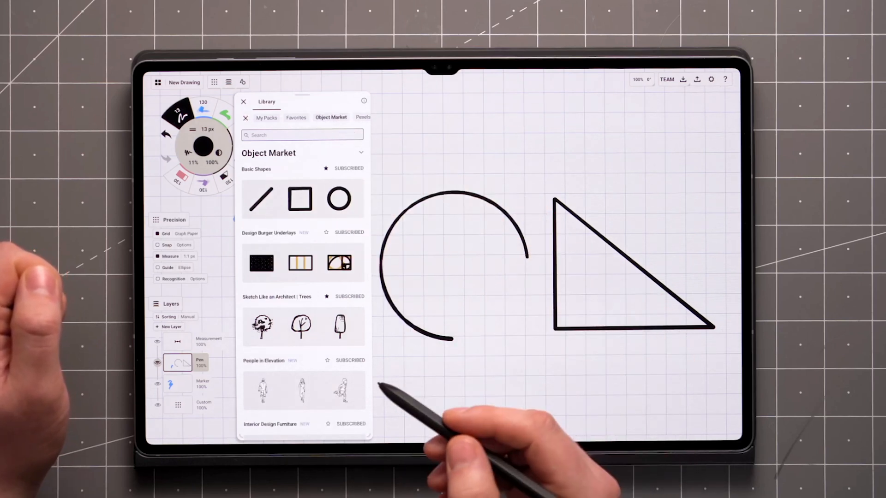
pyautogui.click(265, 117)
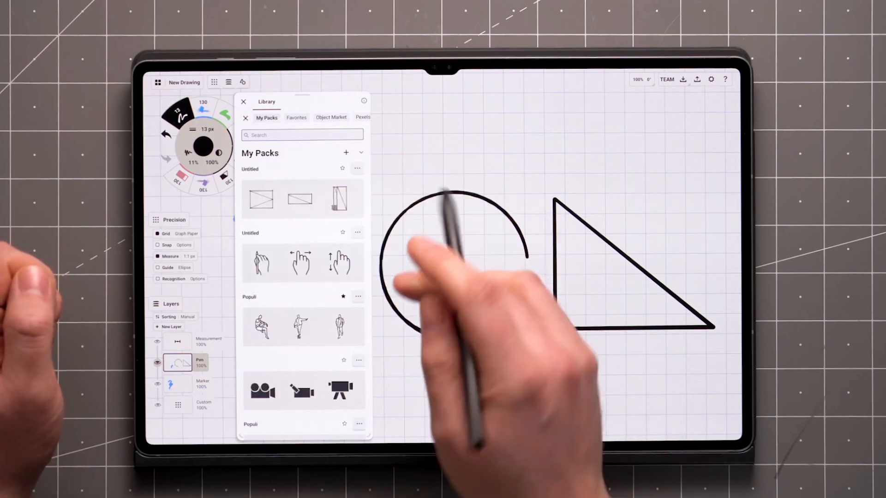
pyautogui.click(301, 327)
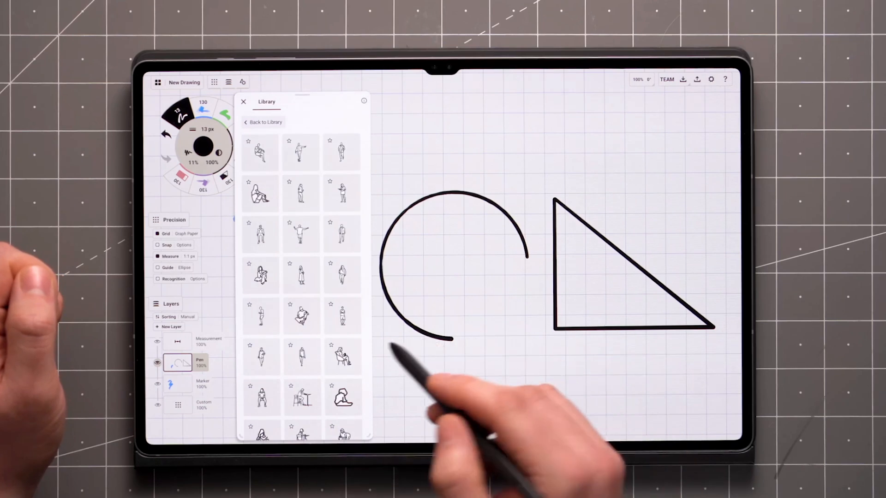
pyautogui.click(261, 356)
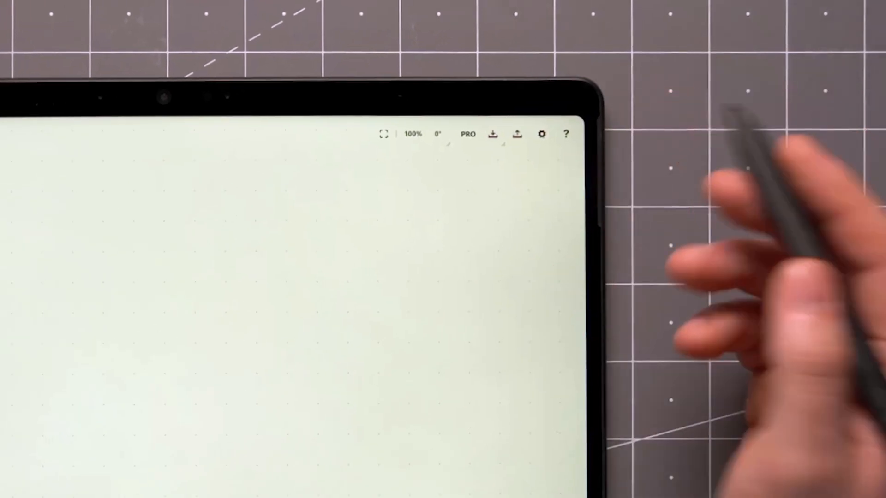
# Import the hanging-lamps photo and set up a PNG export of the entire drawing at 300 ppi
pyautogui.click(413, 134)
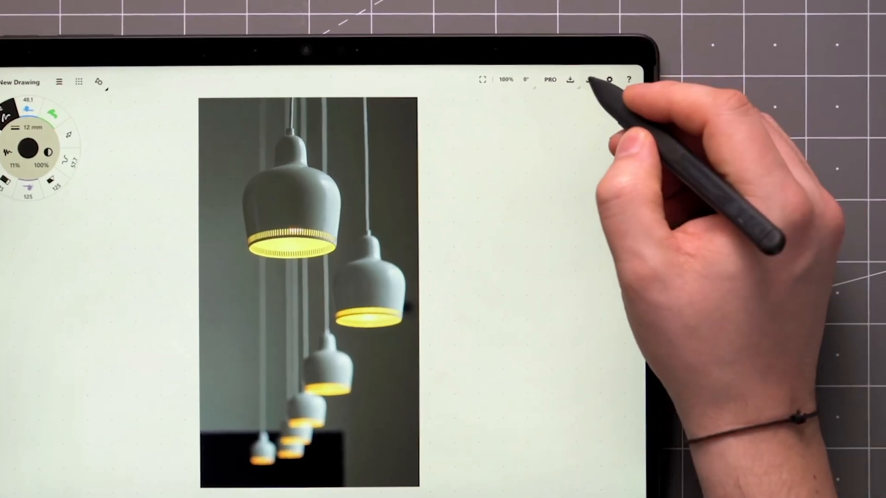
pyautogui.click(590, 80)
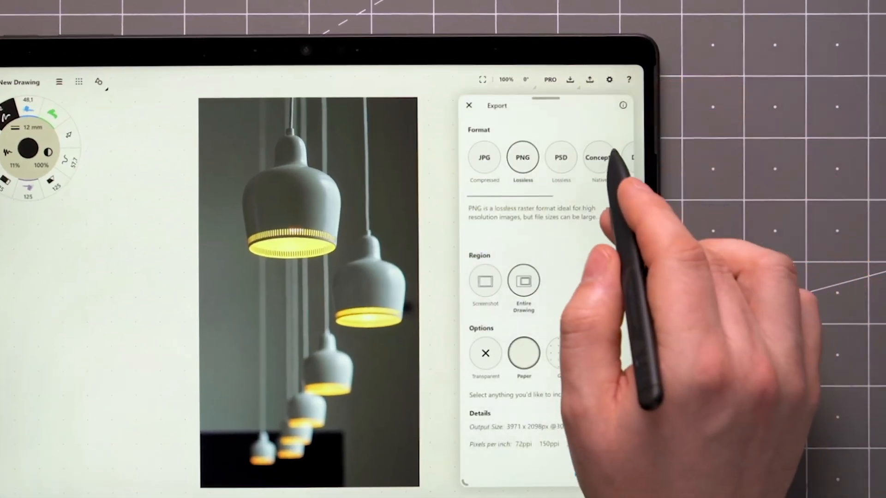
pyautogui.hscroll(-3)
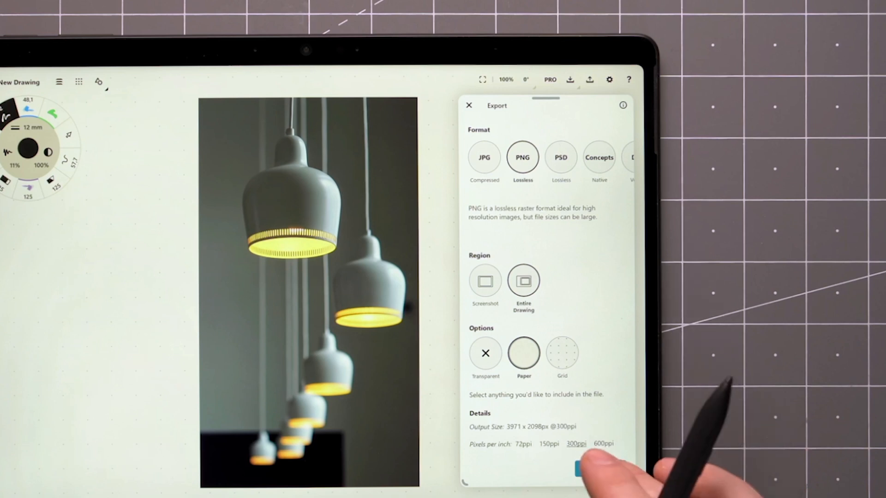
pyautogui.click(576, 469)
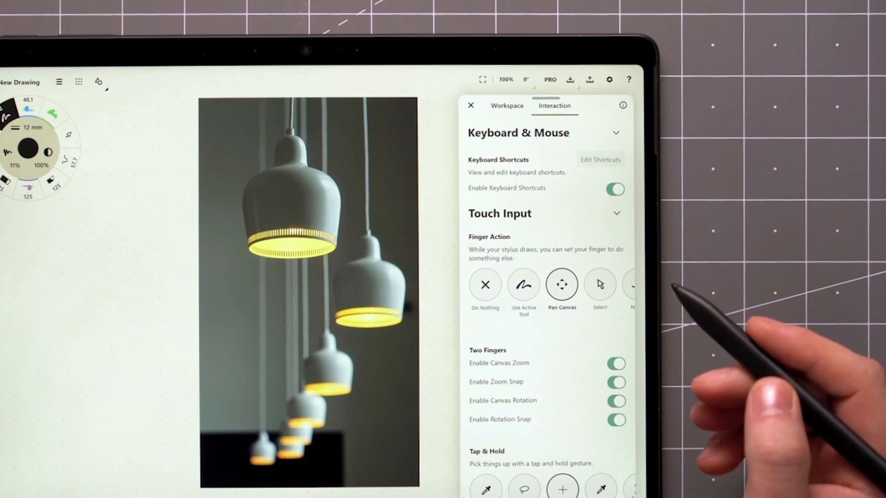
pyautogui.moveTo(723, 339)
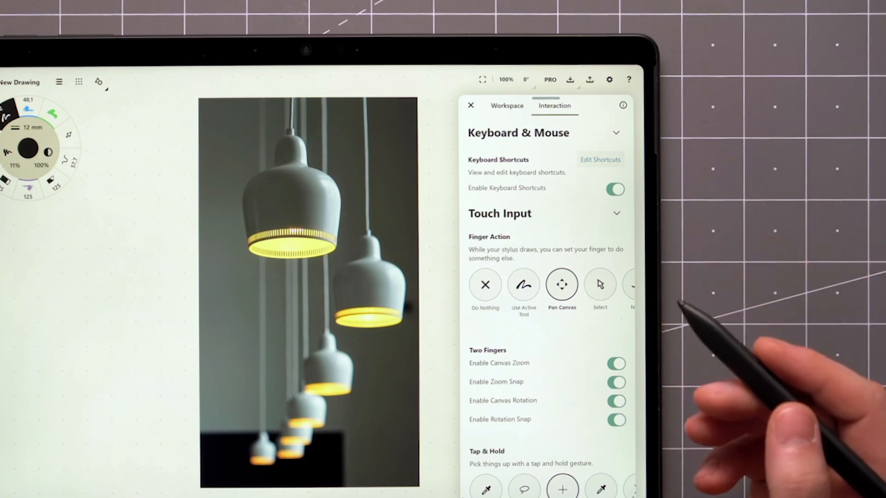
pyautogui.moveTo(735, 367)
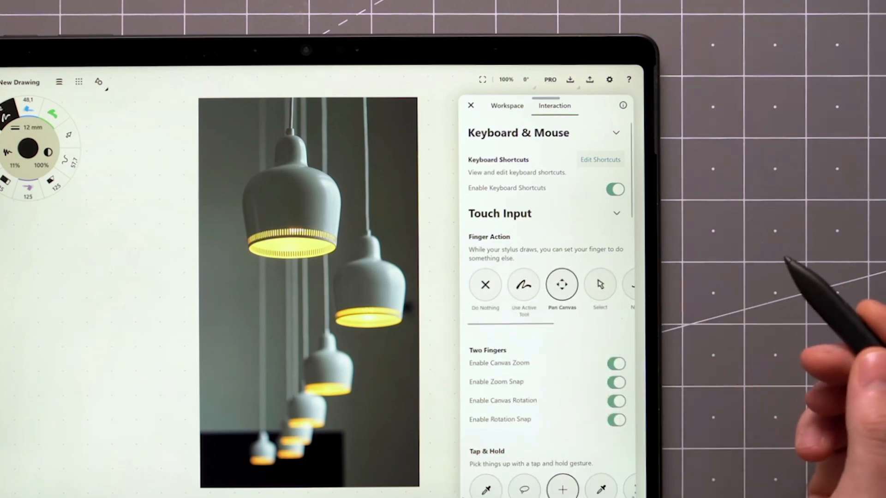
# Scroll through the Touch Input and finger-tap Interaction settings, then close the panel
pyautogui.scroll(-3)
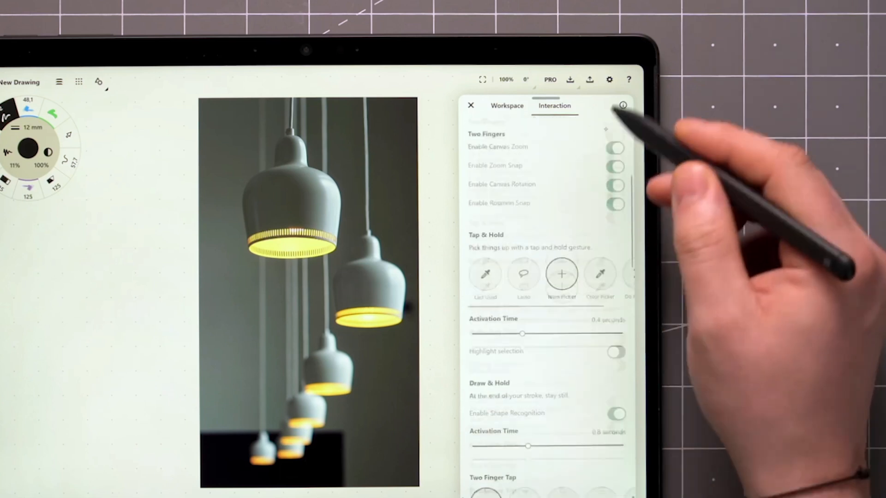
pyautogui.scroll(-3)
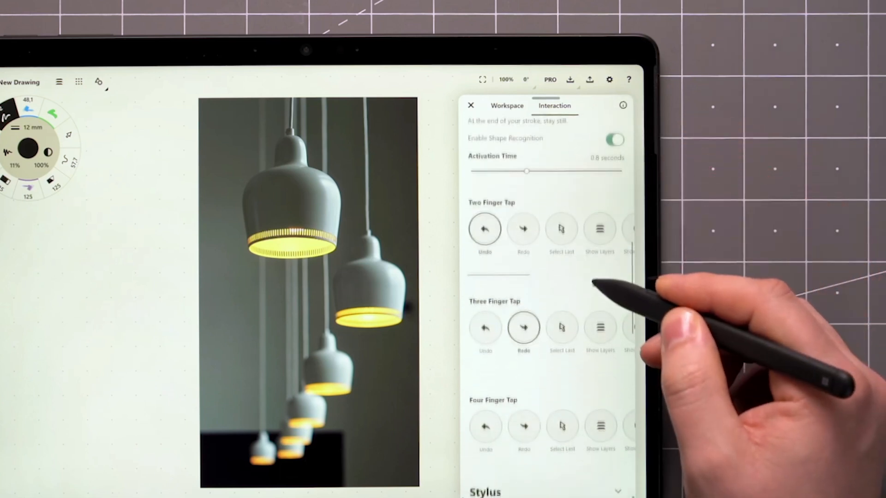
pyautogui.scroll(-3)
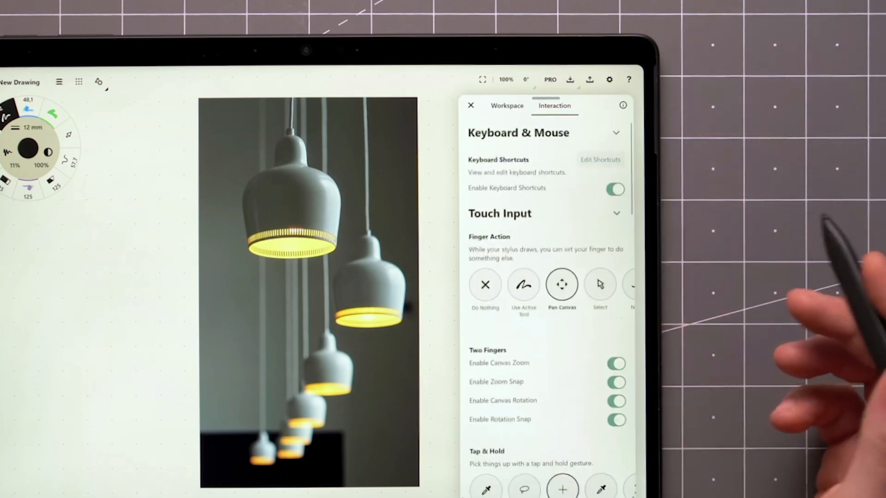
pyautogui.click(470, 106)
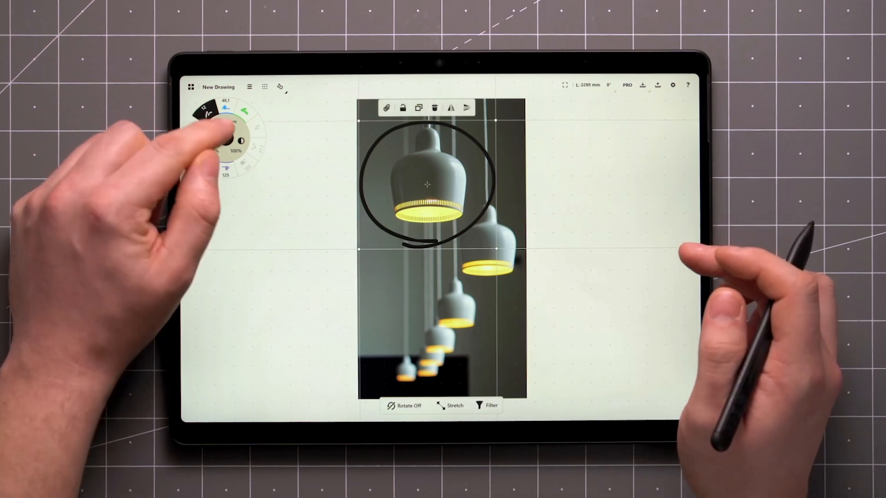
# Pick the pen tool to loop around the top lamp in the photo
pyautogui.click(224, 140)
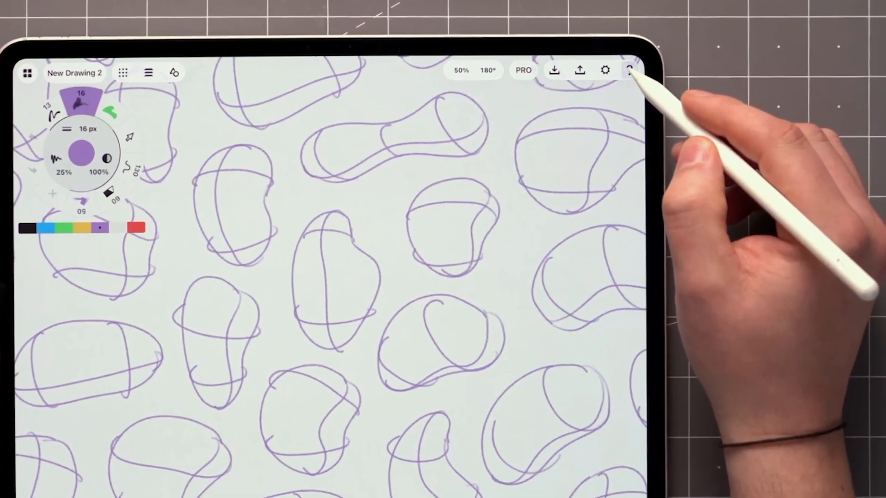
# View the Help & Support panel, peek at the Ask Us Anything support chat, then back out
pyautogui.click(631, 70)
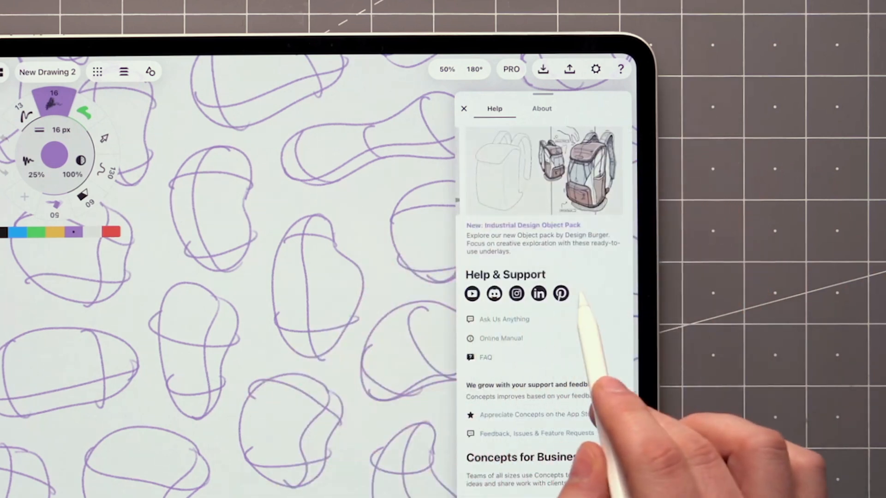
pyautogui.click(504, 320)
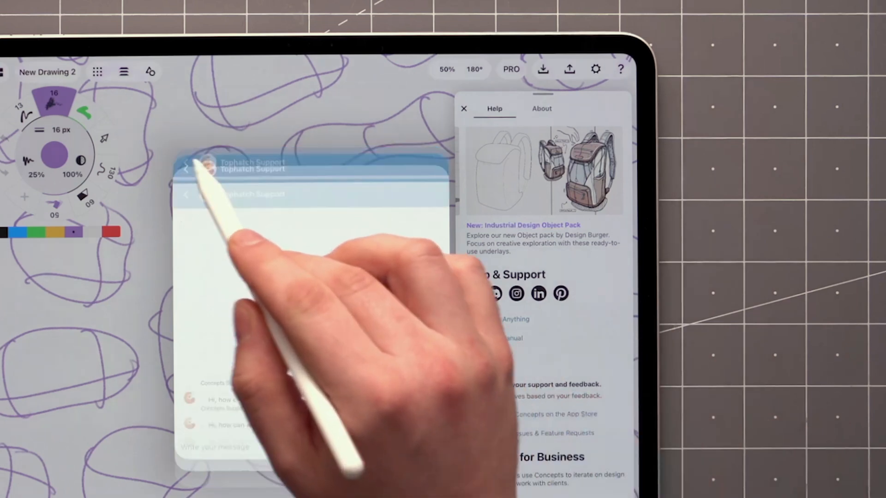
pyautogui.click(463, 108)
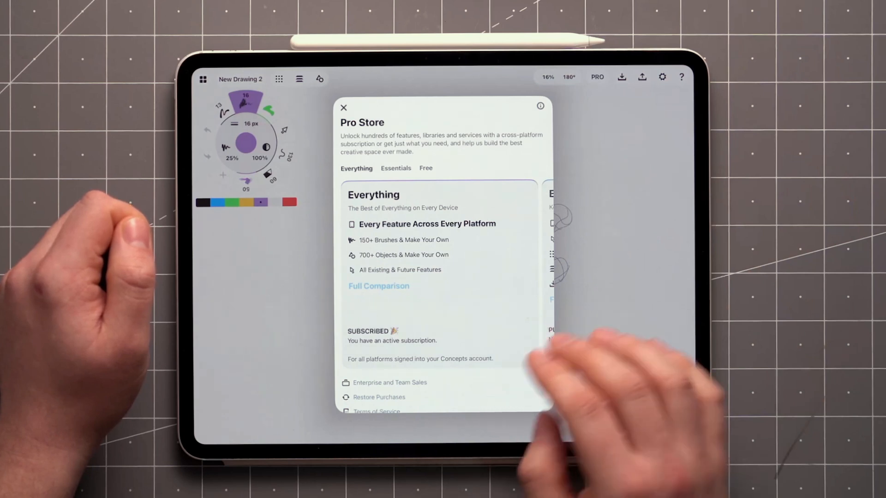
# Dismiss the Pro Store panel and launch YouTube from the dock
pyautogui.click(343, 107)
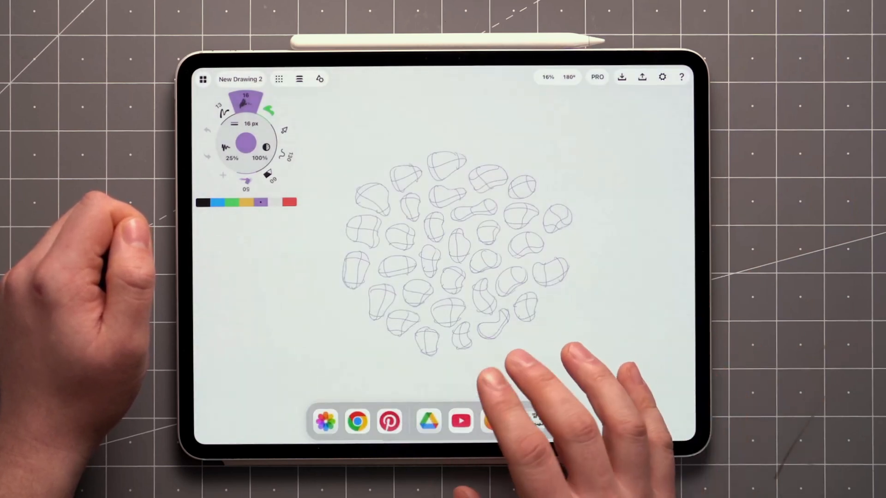
pyautogui.click(460, 422)
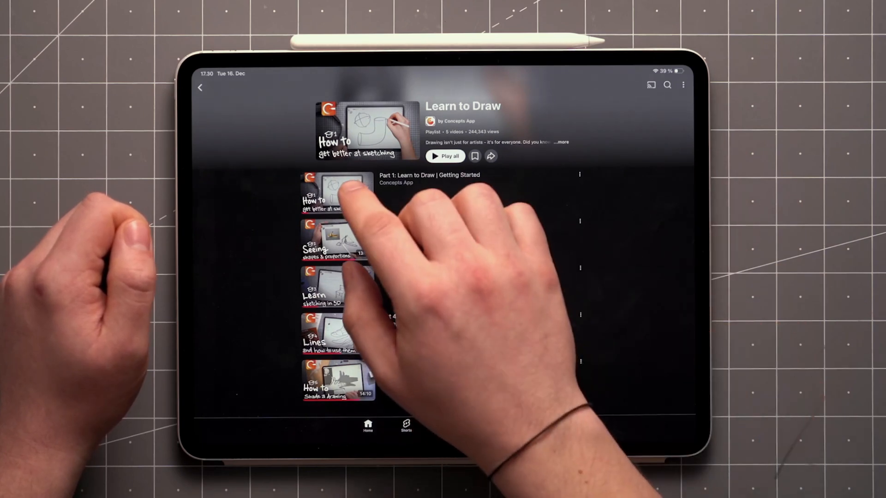
# Play Part 1: Learn to Draw | Getting Started from the playlist
pyautogui.click(338, 193)
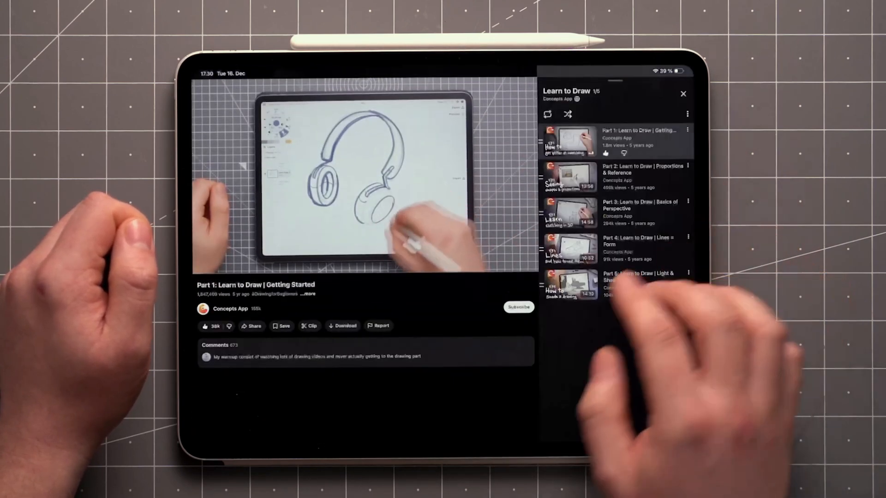